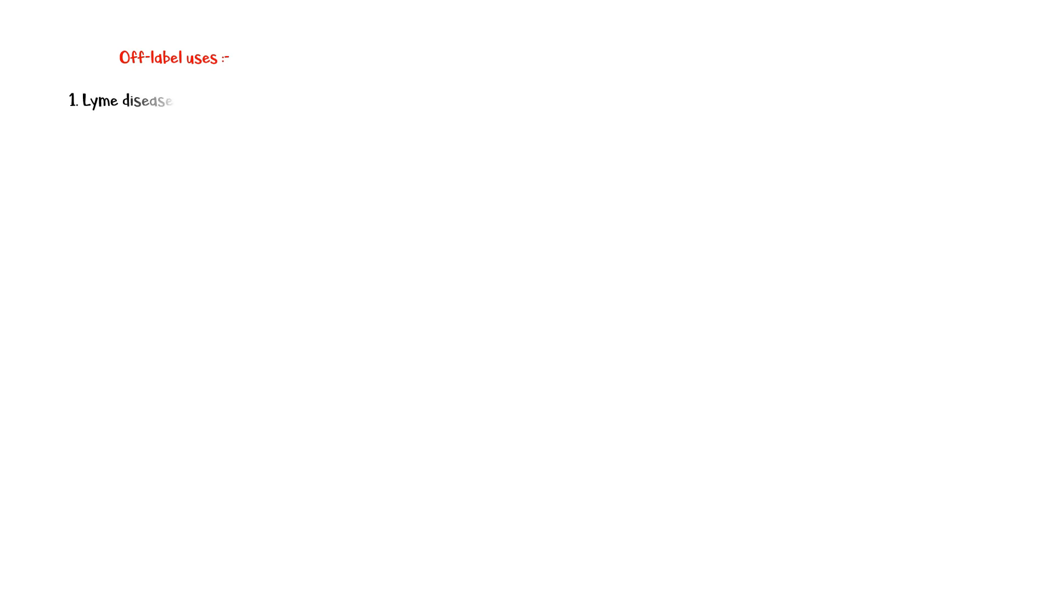
type("(if doxycycline is contraindicated)")
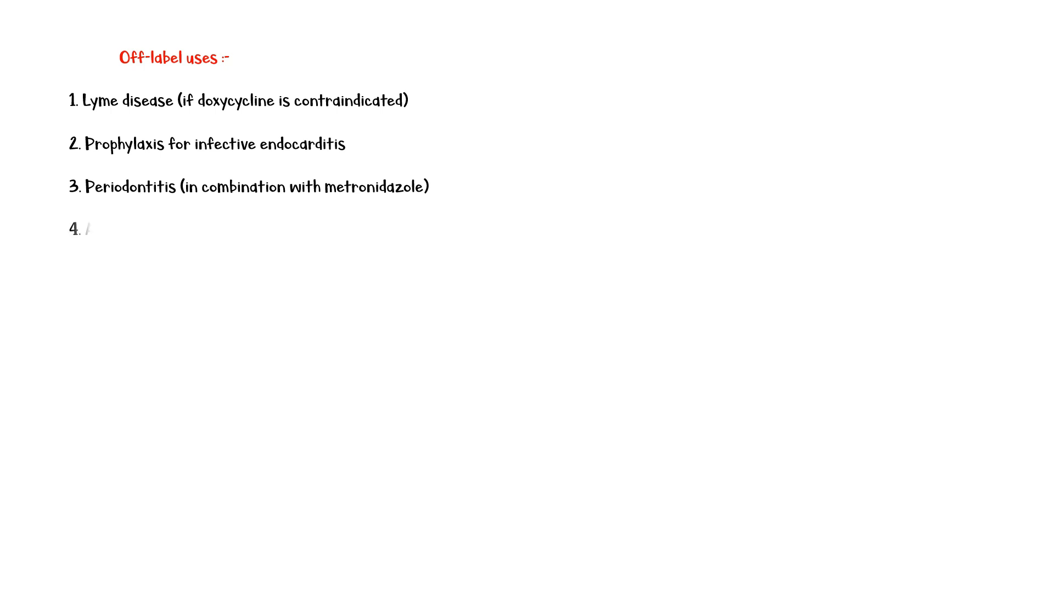
type("Actinomycosis")
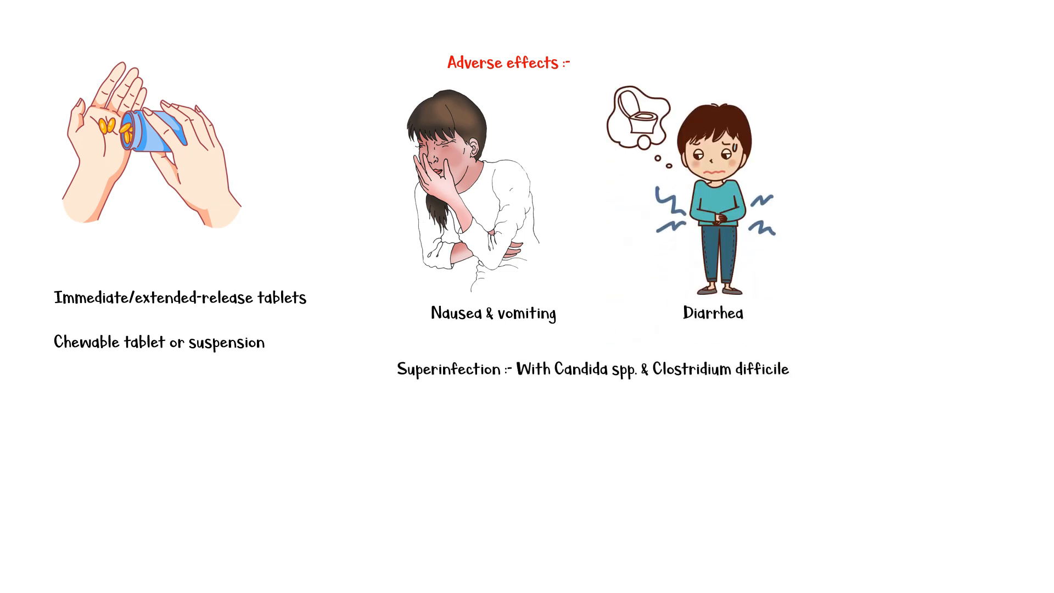
type("Nephr")
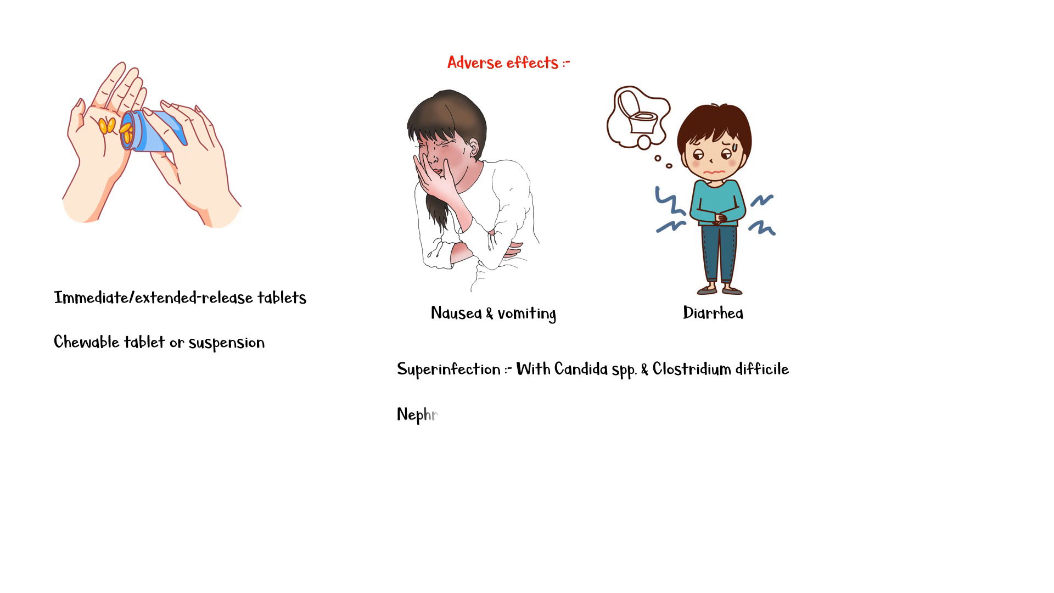